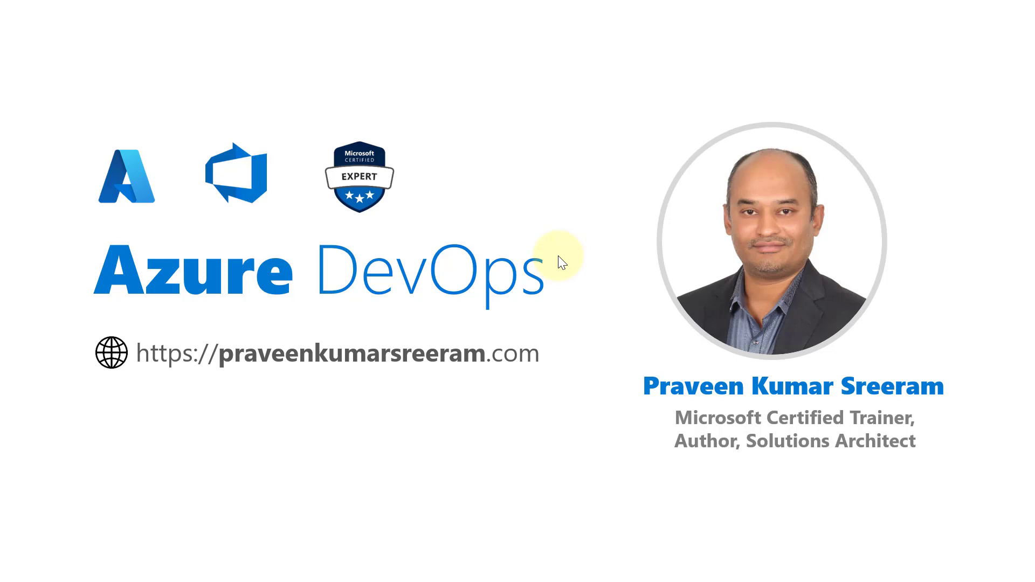
- Duplicate the first plan as azbicepasp2 named 'azbicep-dev-eus-linux-asp1' with SKU S1, capacity 1
{"action": "left_click", "coordinate": [561, 248]}
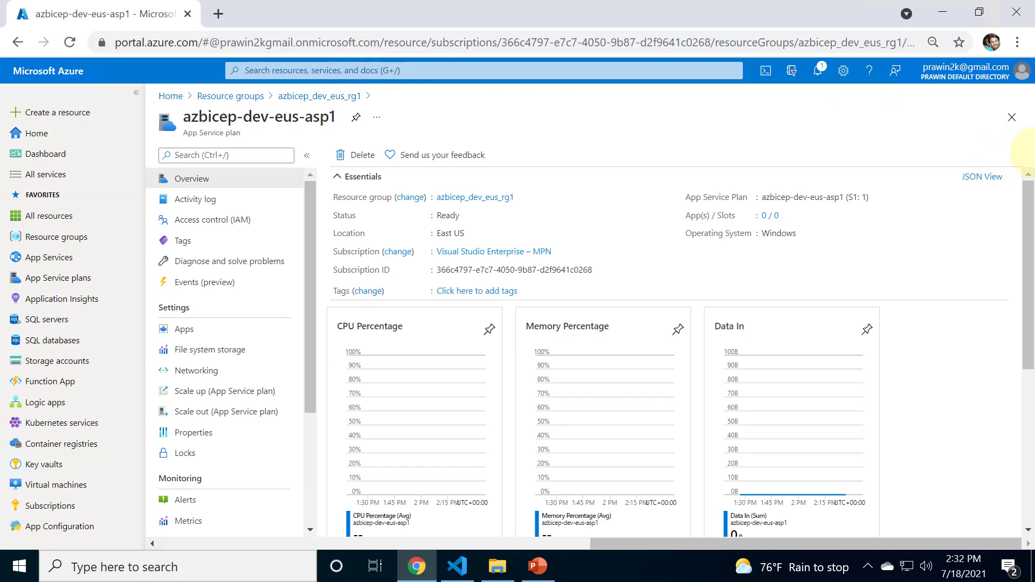
{"action": "mouse_move", "coordinate": [774, 240]}
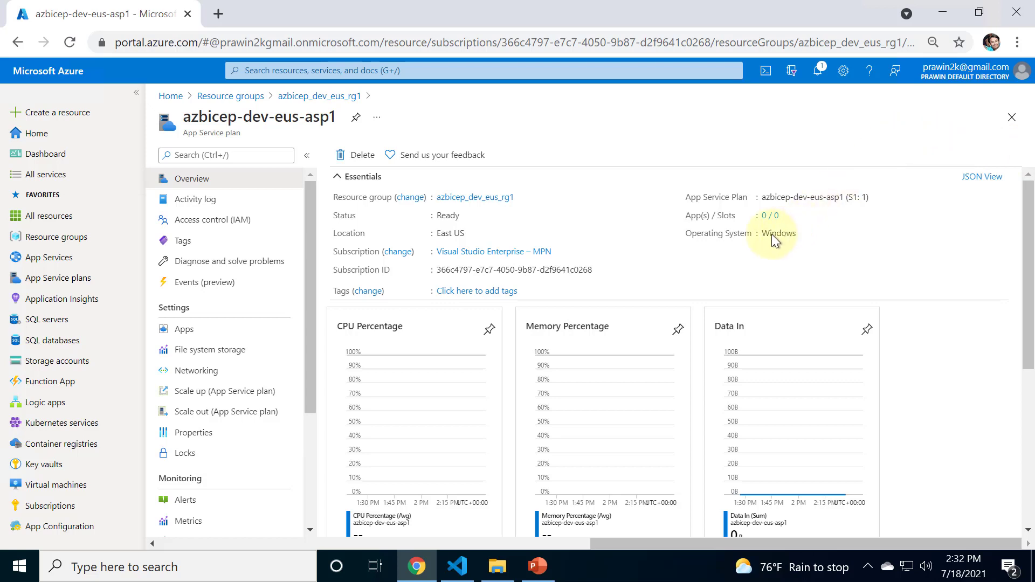
{"action": "mouse_move", "coordinate": [721, 252]}
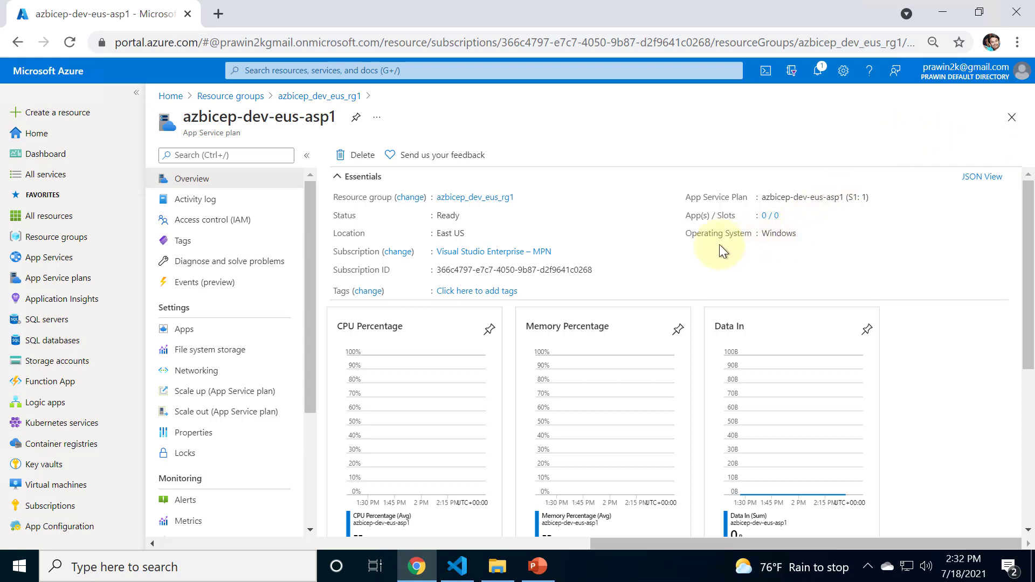
{"action": "mouse_move", "coordinate": [777, 251]}
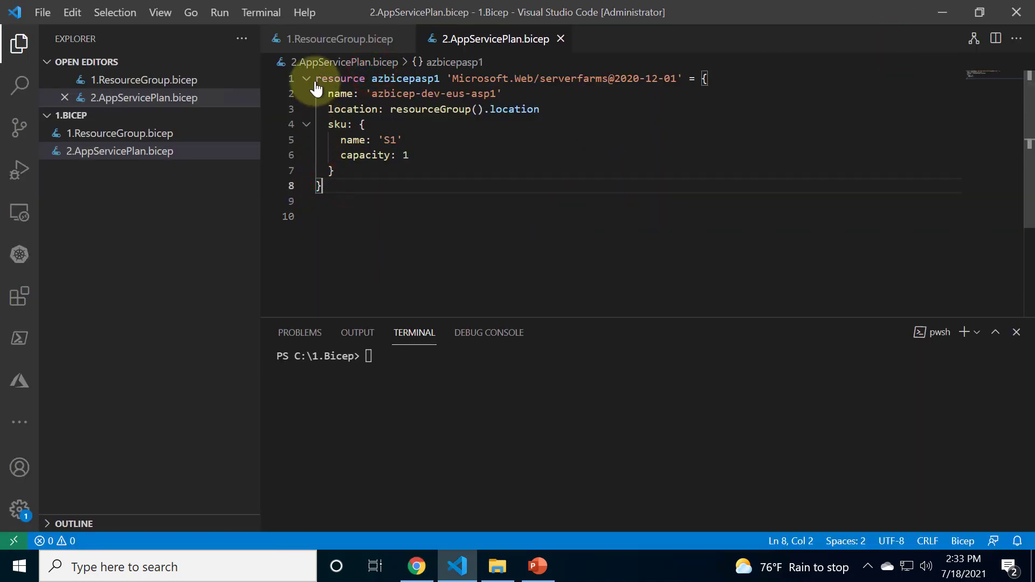
{"action": "key", "text": "ctrl+a"}
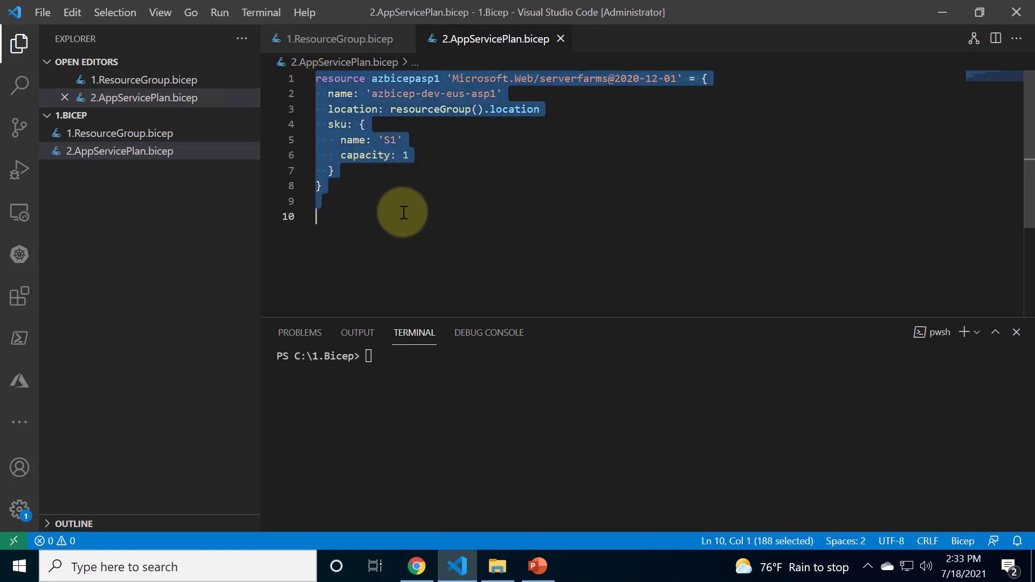
{"action": "left_click", "coordinate": [402, 212]}
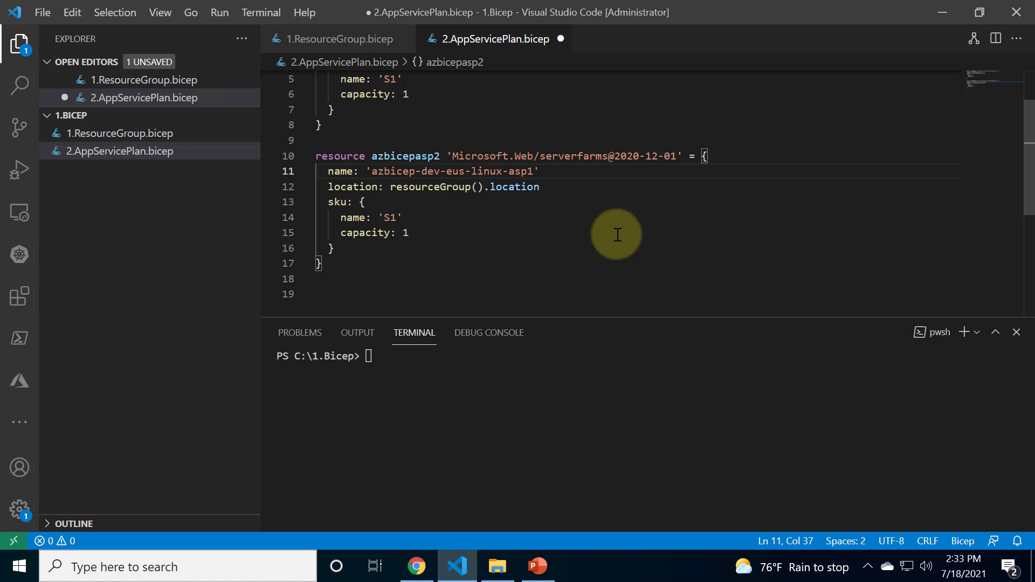
- Give the azbicepasp2 plan kind: 'linux'
{"action": "type", "text": "ki"}
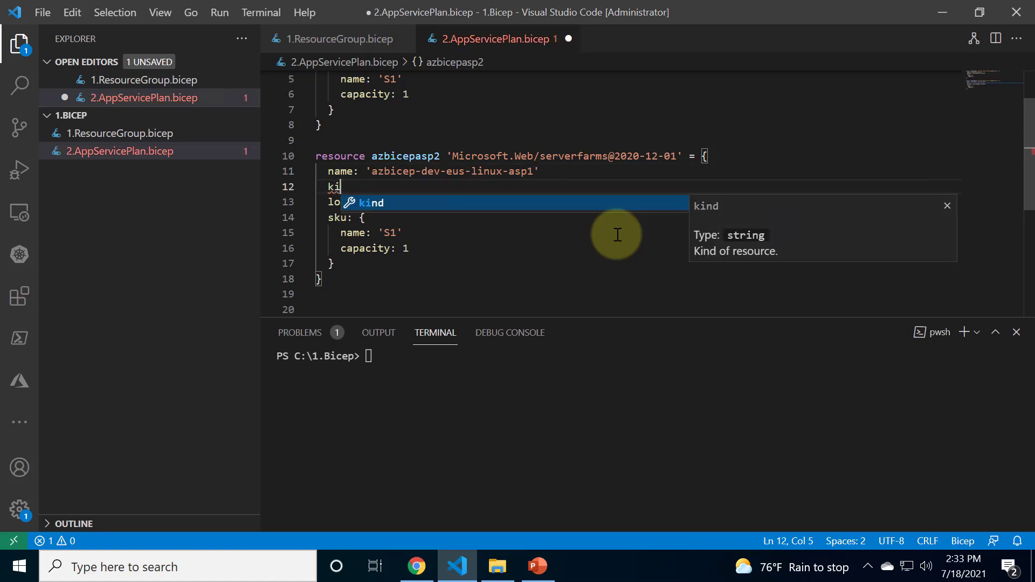
{"action": "type", "text": ":"}
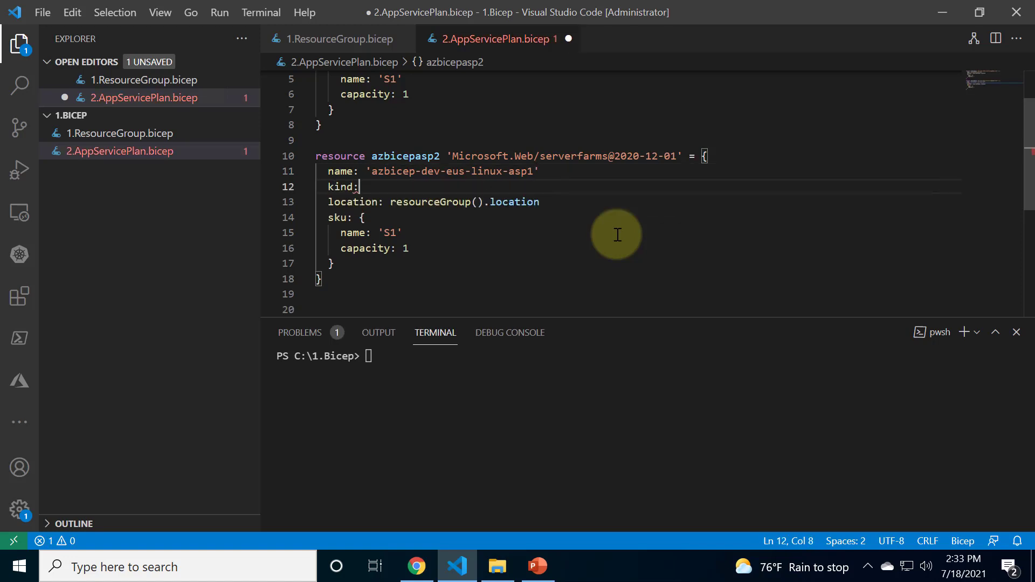
{"action": "type", "text": "'"}
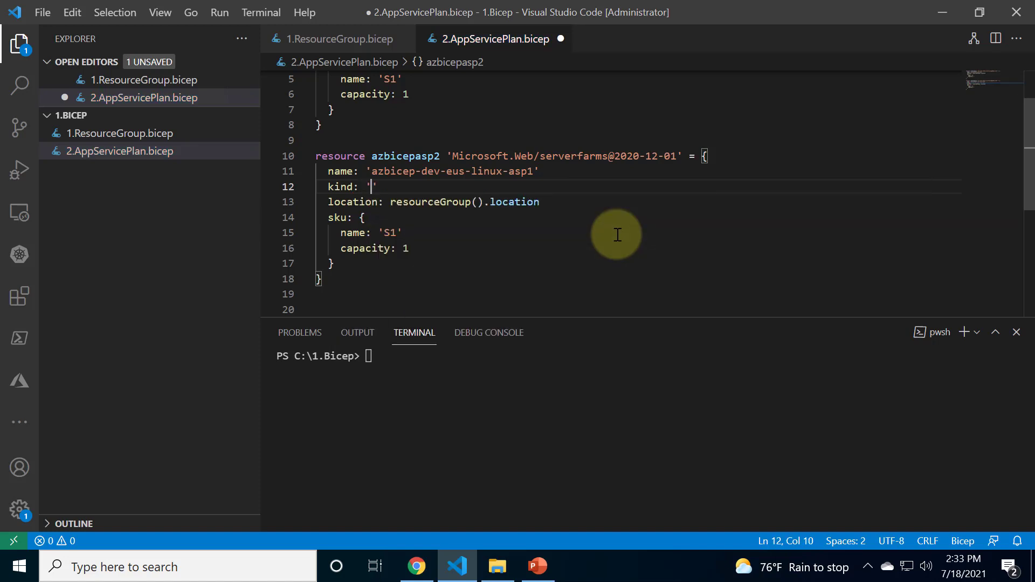
{"action": "type", "text": "linux"}
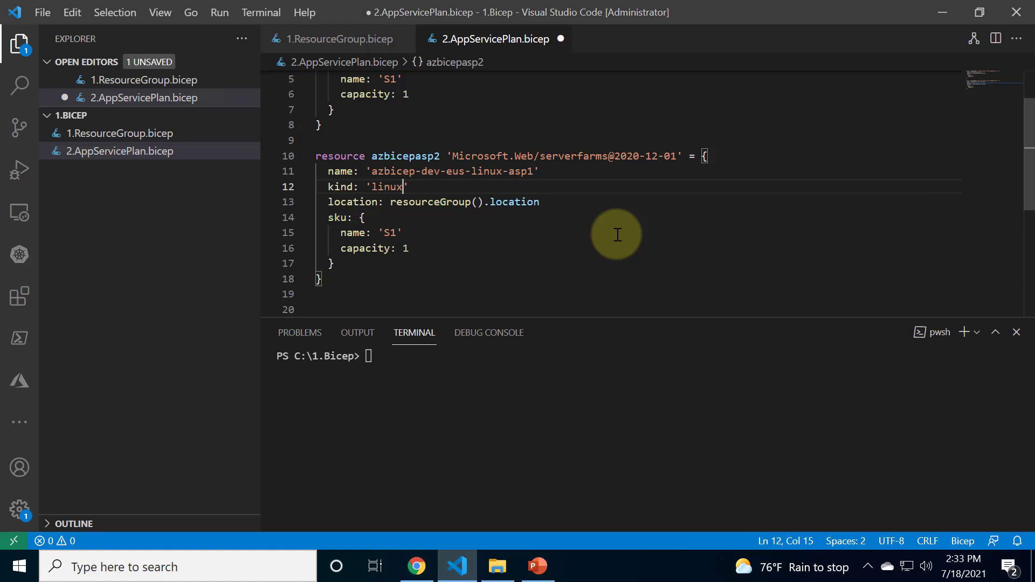
{"action": "type", "text": "'"}
{"action": "type", "text": "p"}
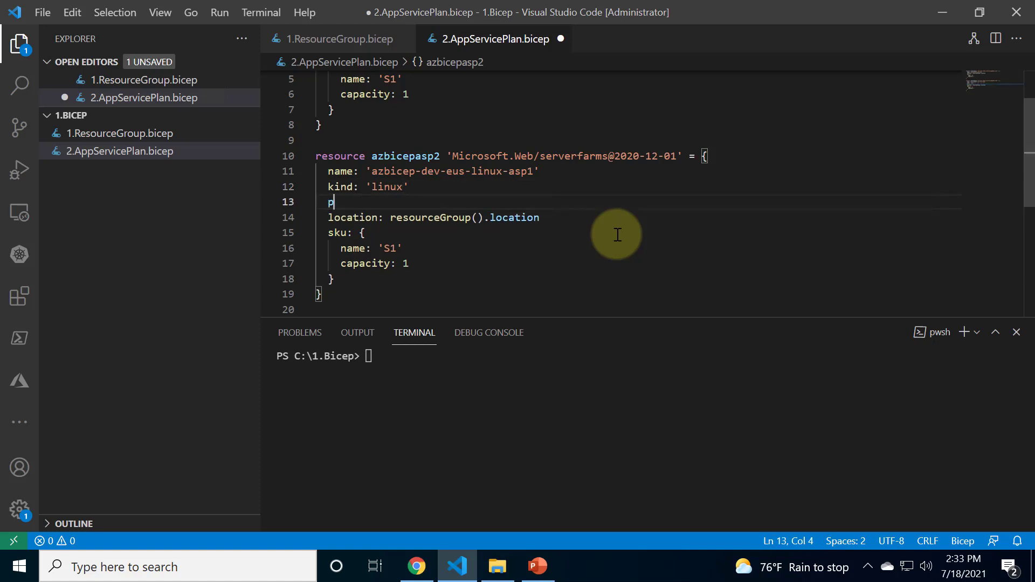
- Add a properties block with reserved: true to azbicepasp2
{"action": "type", "text": "roperties:"}
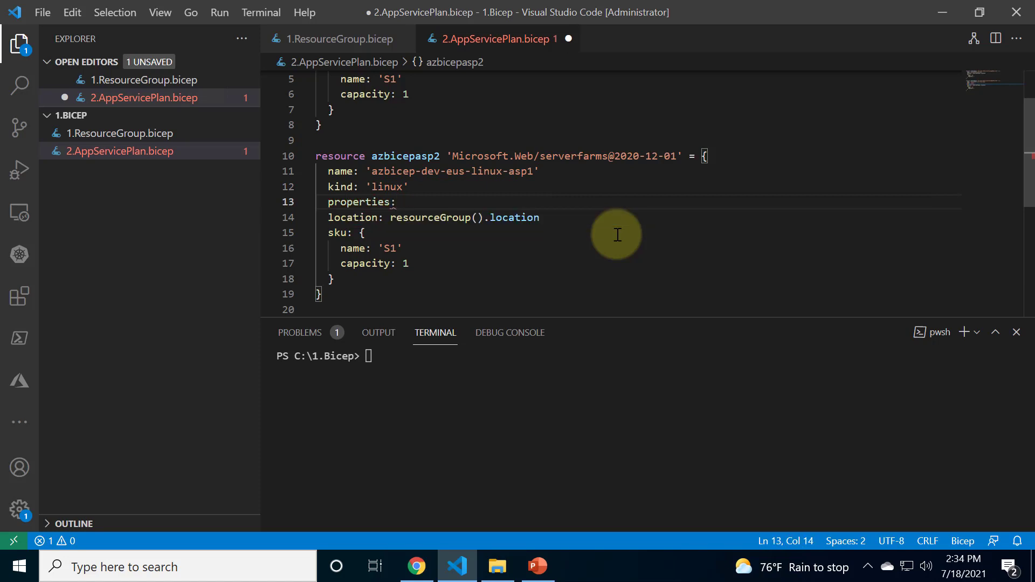
{"action": "type", "text": "{"}
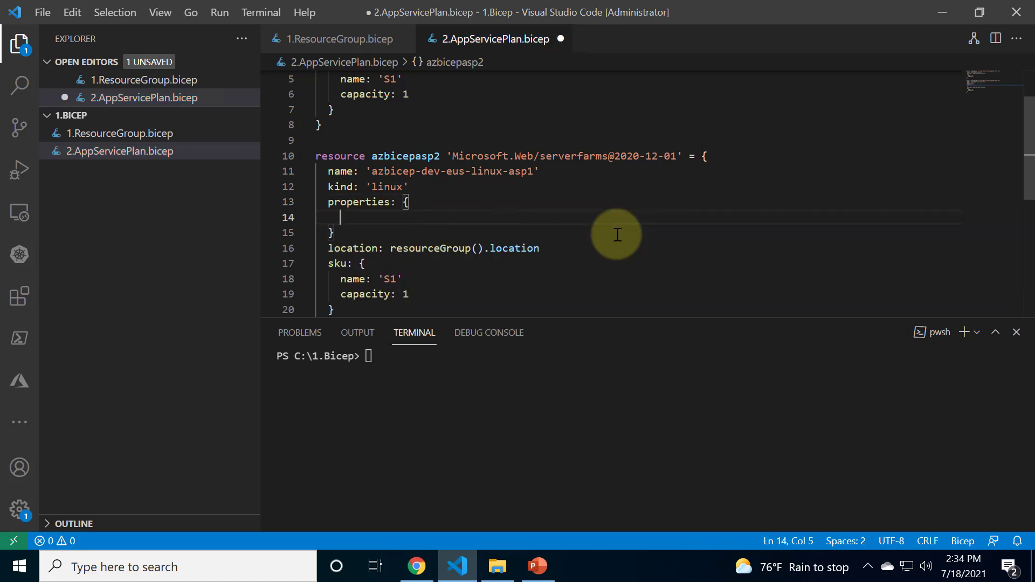
{"action": "type", "text": "'r"}
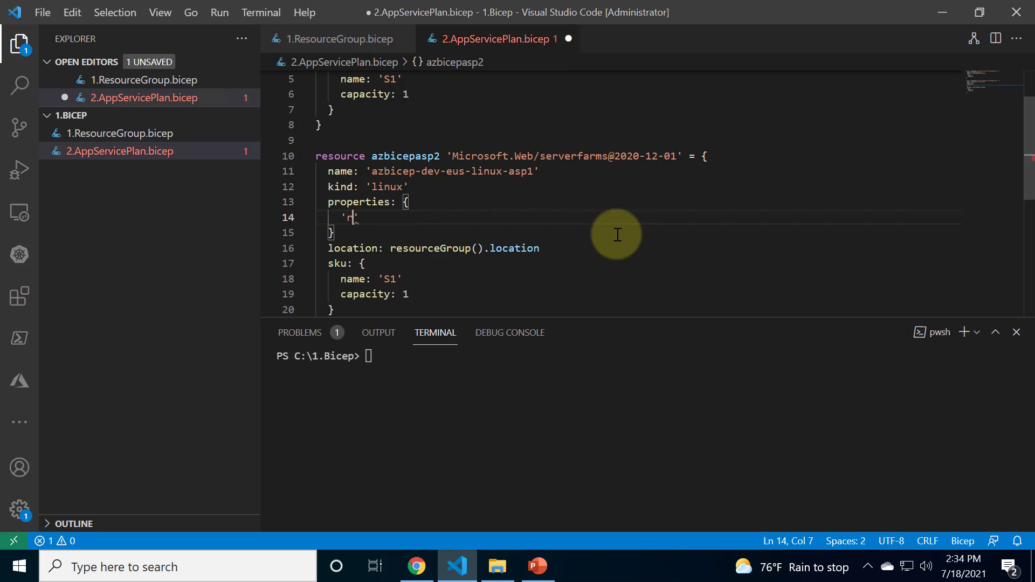
{"action": "type", "text": "es"}
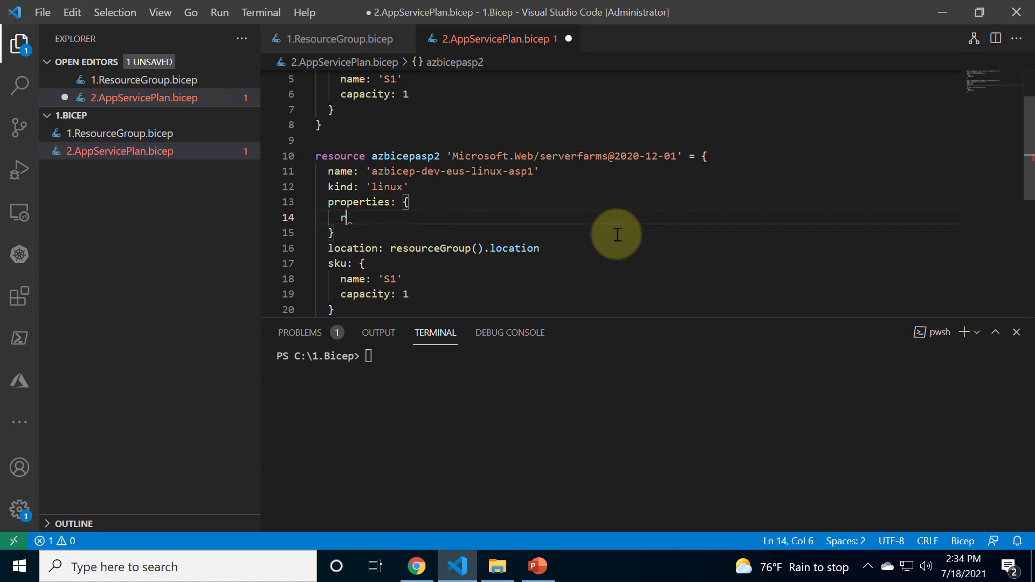
{"action": "type", "text": "eserved:"}
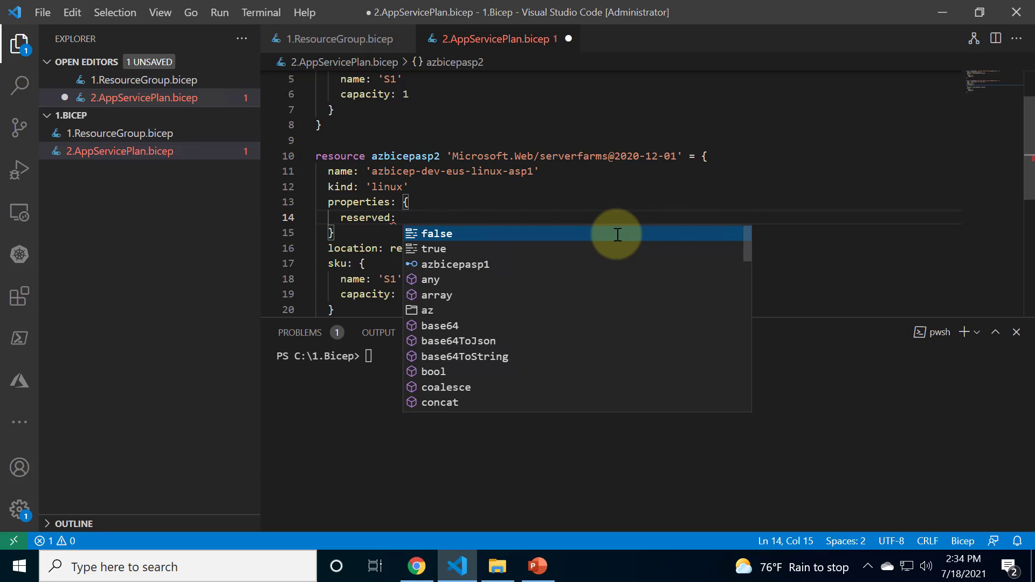
{"action": "type", "text": "true"}
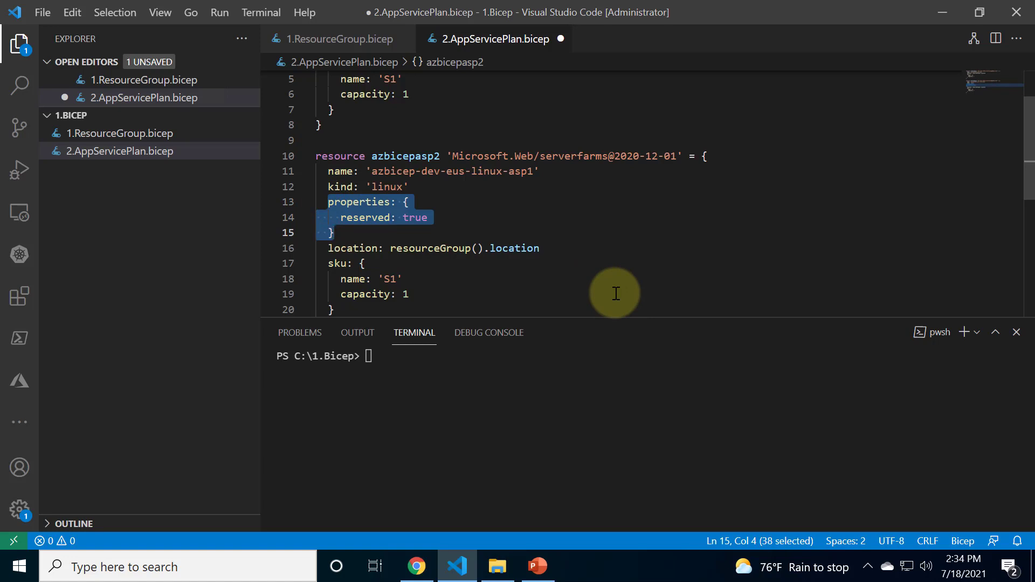
{"action": "mouse_move", "coordinate": [576, 205]}
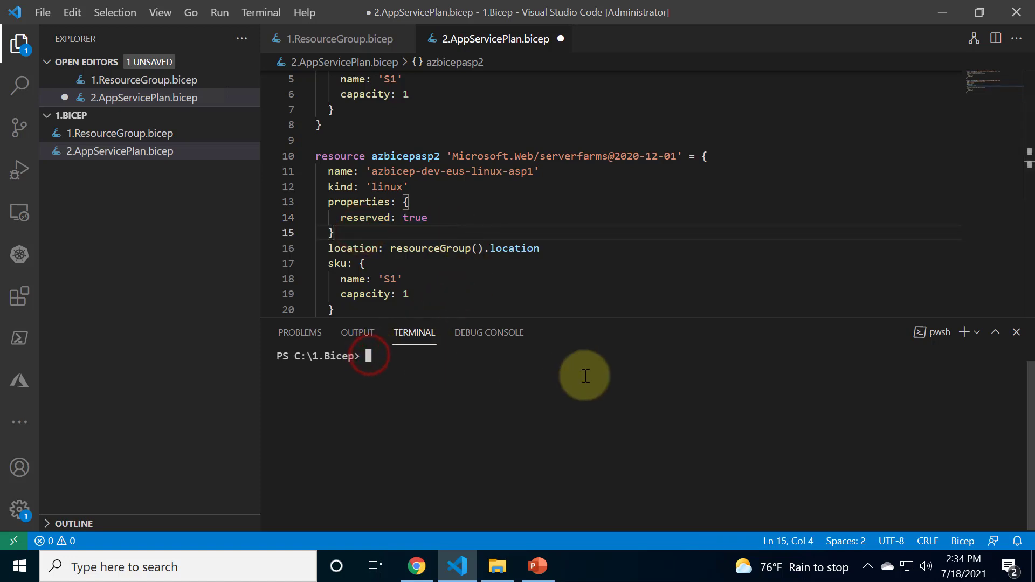
- Run az deployment group create -g azbicep_dev_eus_rg1 -f 2.AppServicePlan.bicep from a cleared terminal
{"action": "type", "text": "cls"}
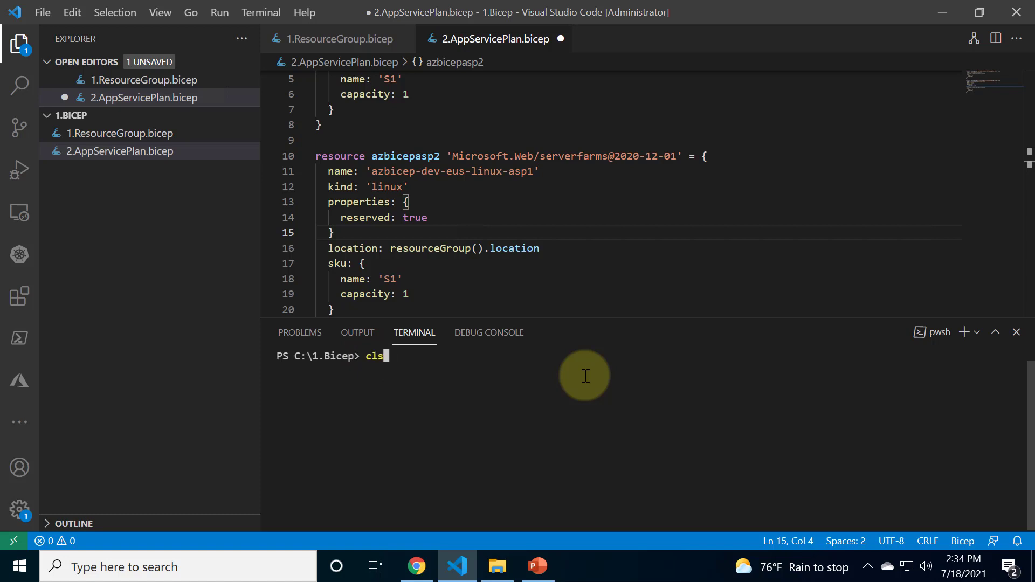
{"action": "type", "text": "az deployment group create -g azbicep_dev_eus_rg1 -f 2.AppServicePlan.bicep"}
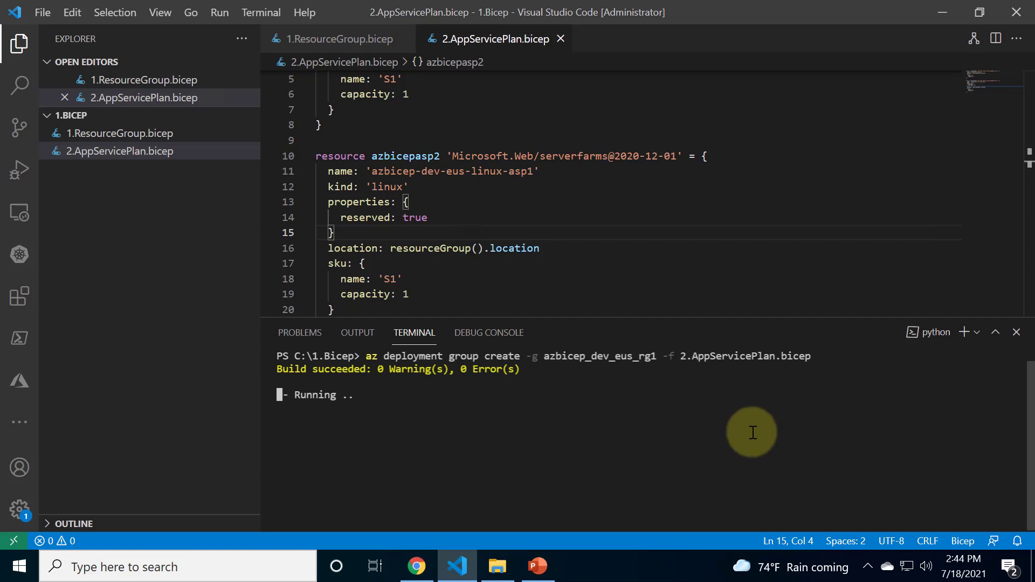
{"action": "mouse_move", "coordinate": [416, 566]}
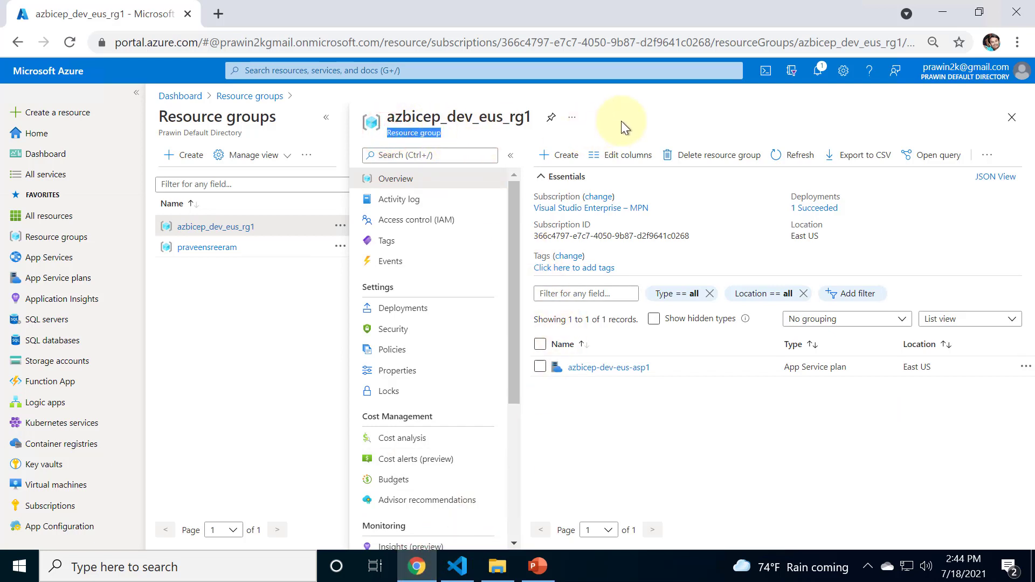
- Navigate from Deployments to the 2.AppServicePlan deployment's details page
{"action": "left_click", "coordinate": [402, 307]}
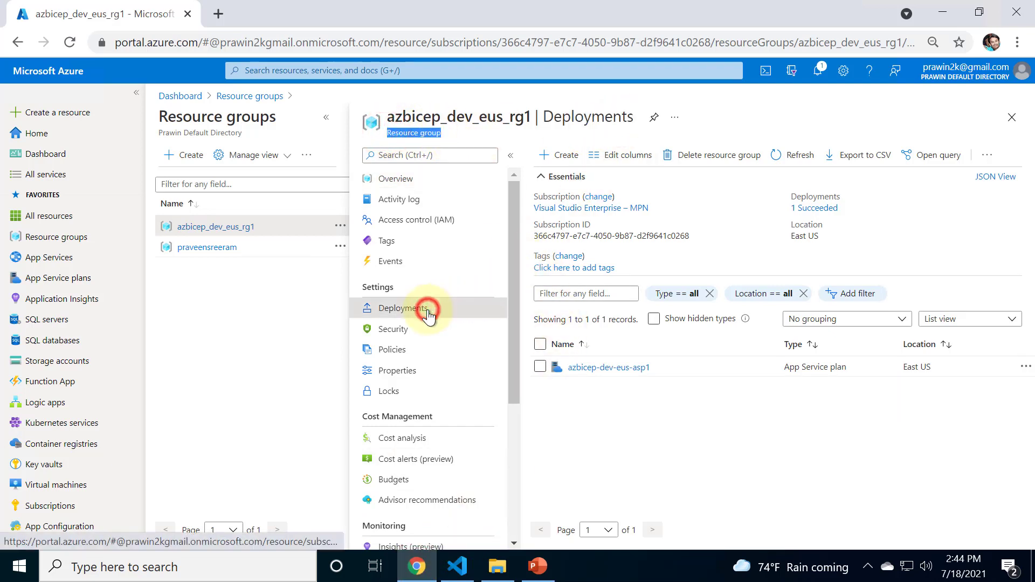
{"action": "left_click", "coordinate": [402, 309]}
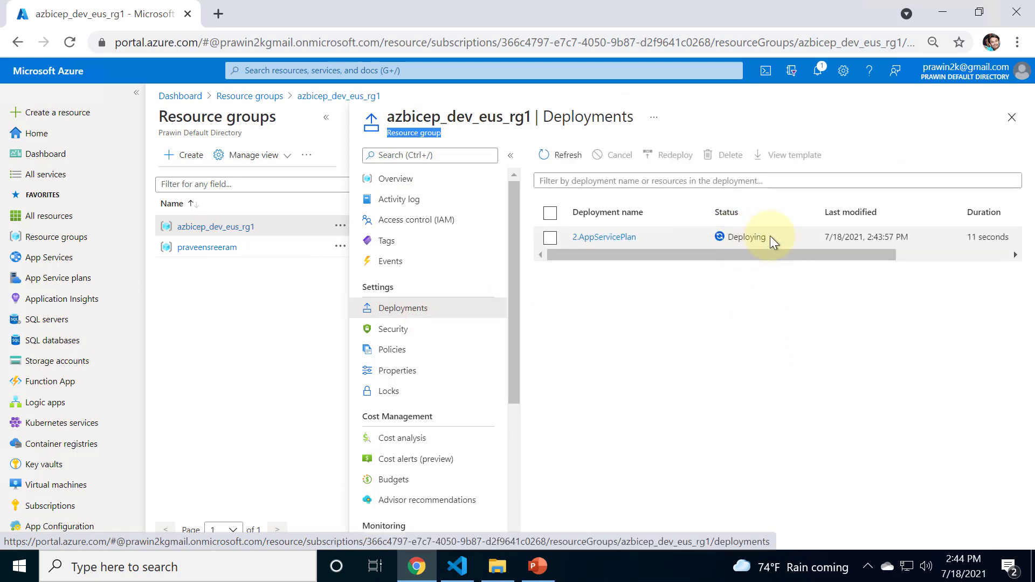
{"action": "left_click", "coordinate": [550, 213]}
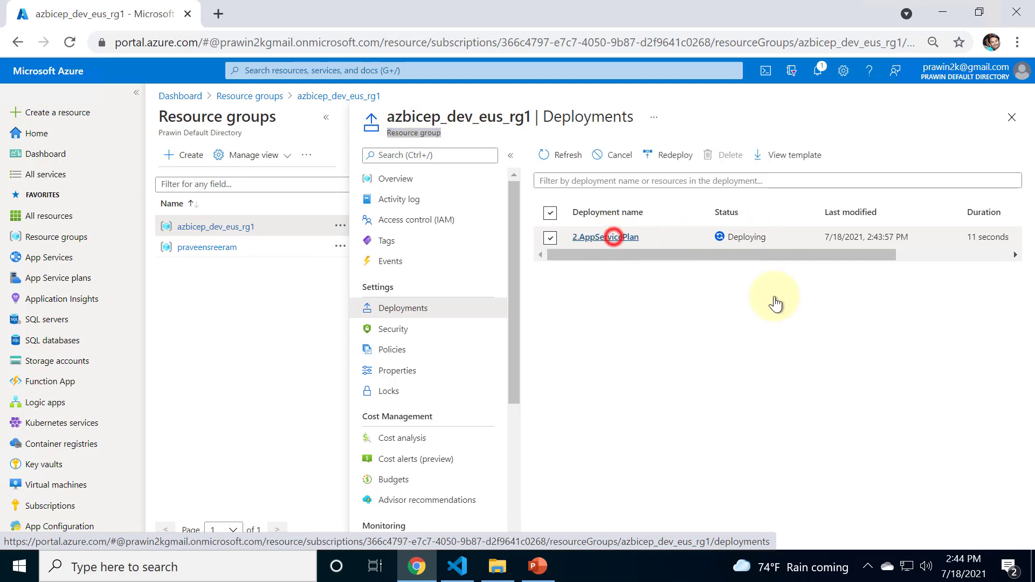
{"action": "left_click", "coordinate": [604, 237]}
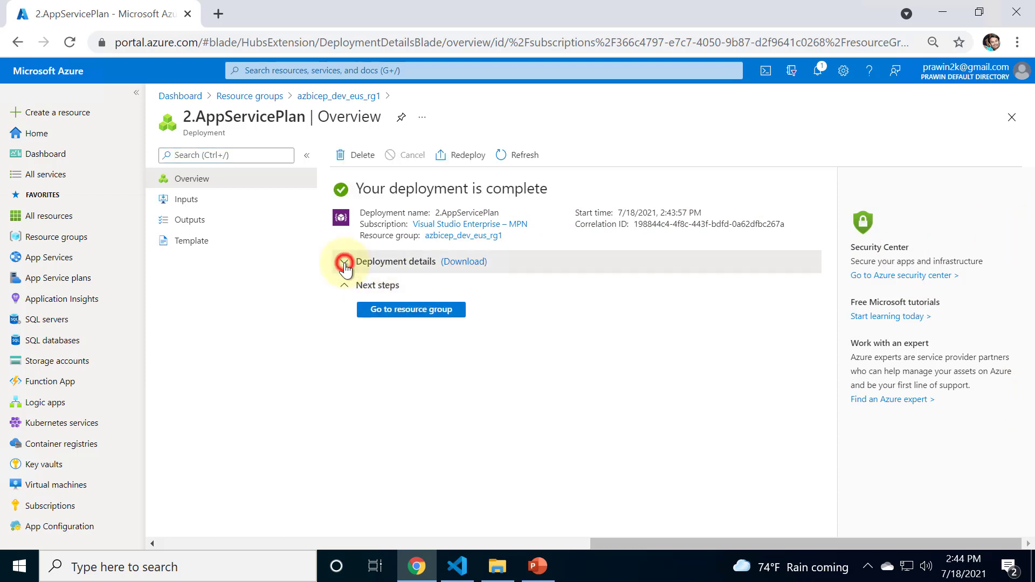
- Refresh Deployment details to see both plans OK, then go to the azbicep_dev_eus_rg1 resource group
{"action": "left_click", "coordinate": [344, 261]}
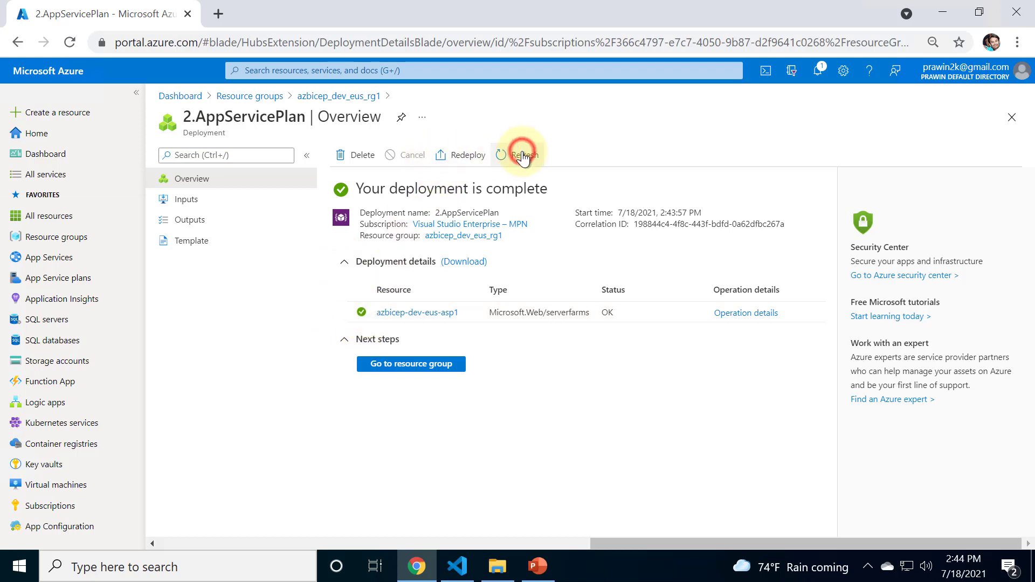
{"action": "left_click", "coordinate": [524, 155]}
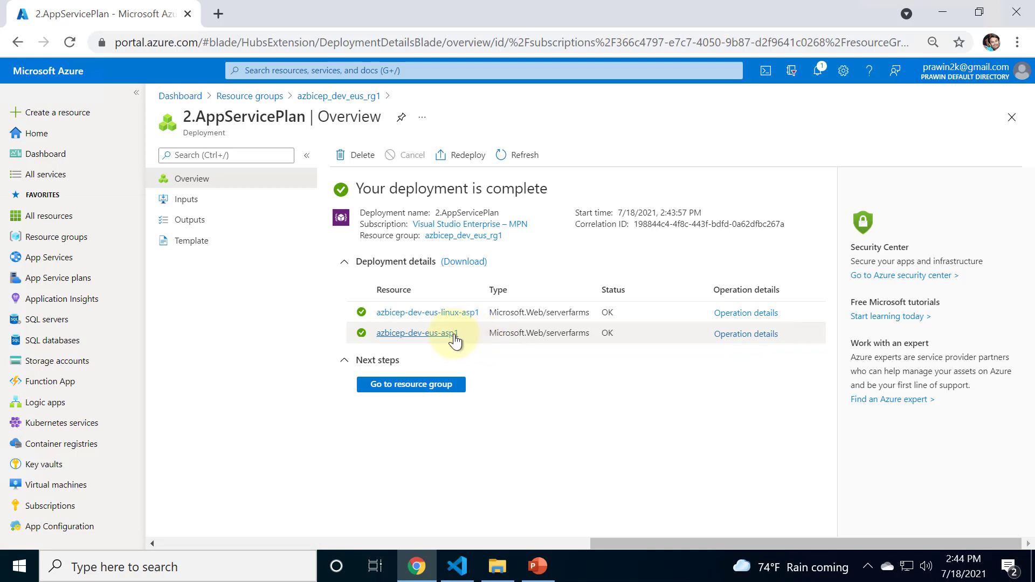
{"action": "mouse_move", "coordinate": [418, 333]}
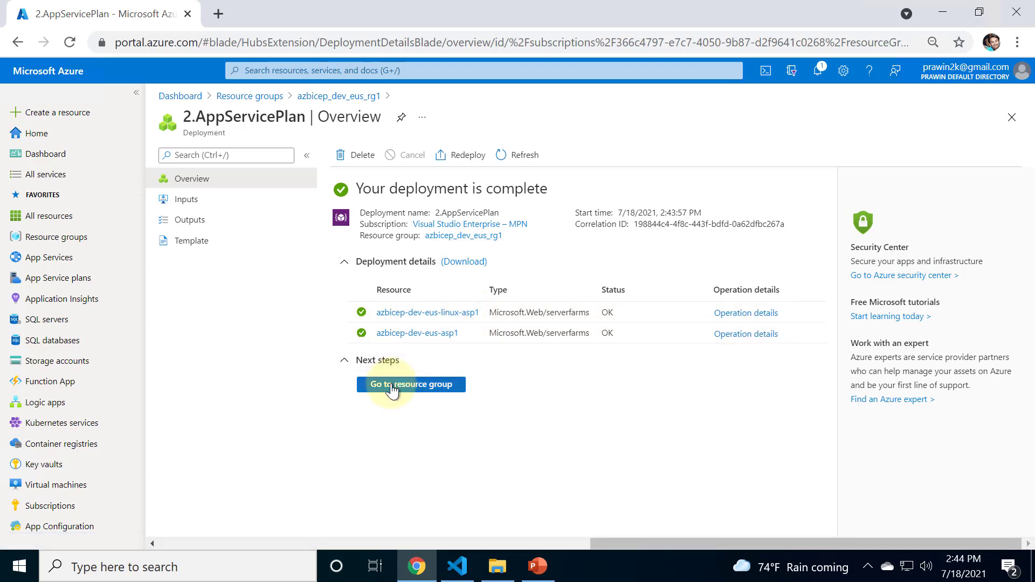
{"action": "left_click", "coordinate": [410, 384]}
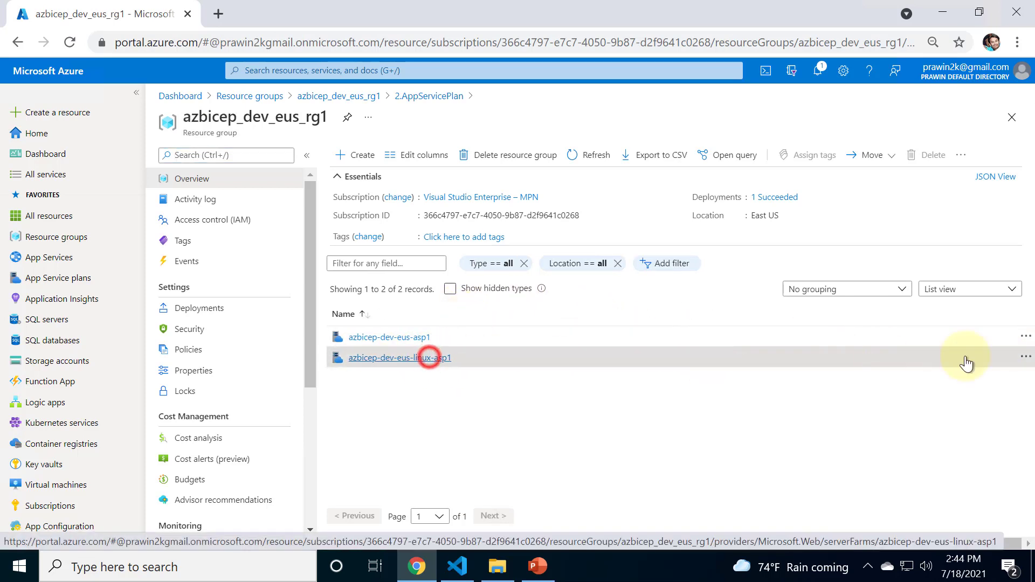
- Show the azbicep-dev-eus-linux-asp1 overview reporting operating system Linux, S1, East US
{"action": "left_click", "coordinate": [399, 357]}
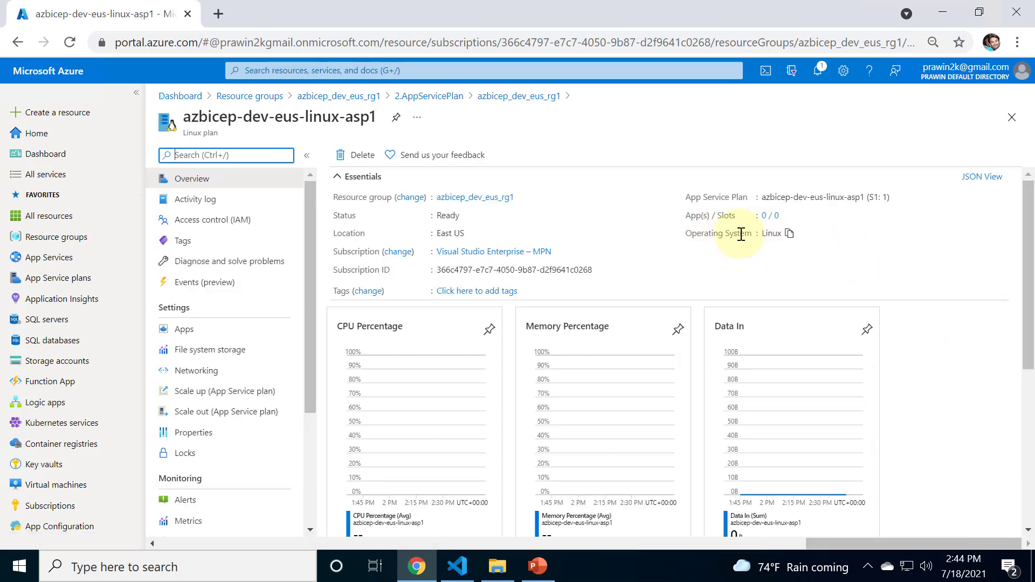
{"action": "mouse_move", "coordinate": [895, 243]}
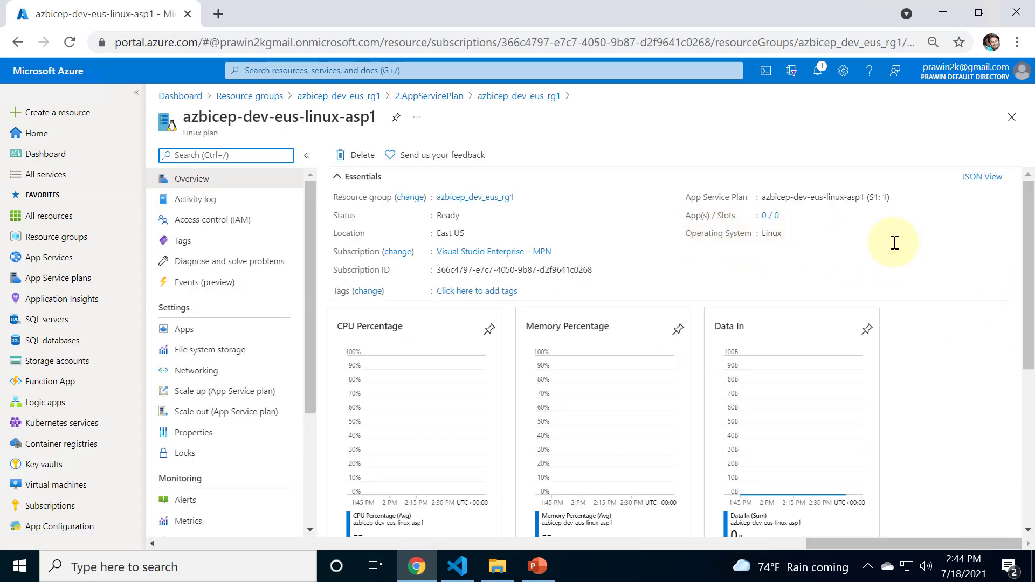